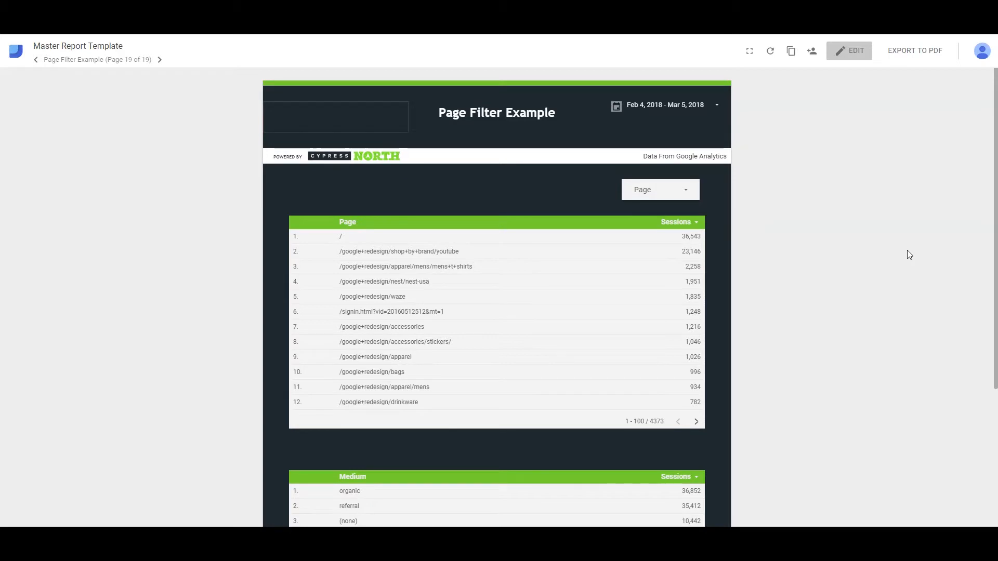
- Open the page filter control and clear its current page selection
{"action": "scroll", "scroll_direction": "down", "scroll_amount": 3}
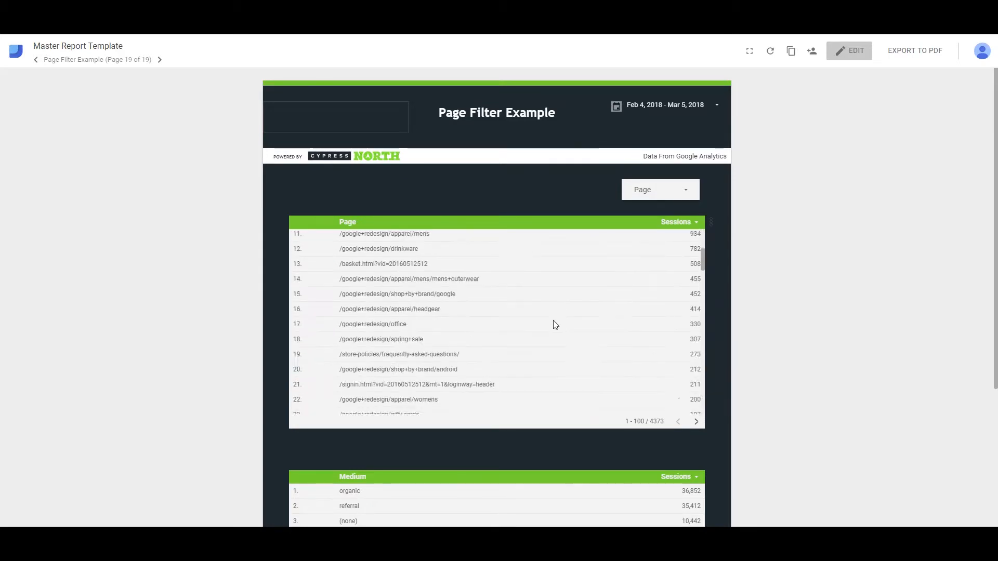
{"action": "scroll", "scroll_direction": "down", "scroll_amount": 3}
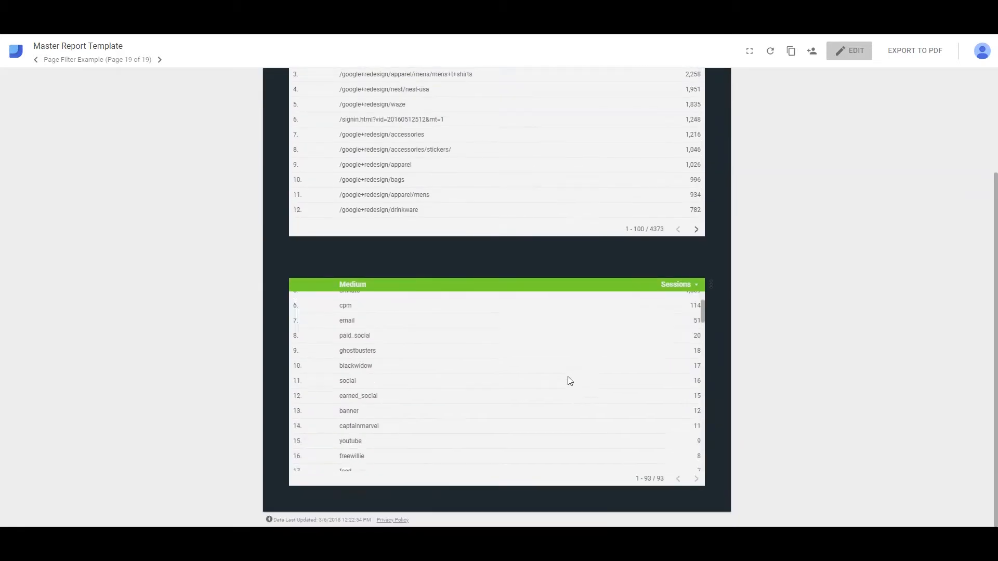
{"action": "scroll", "scroll_direction": "up", "scroll_amount": 3}
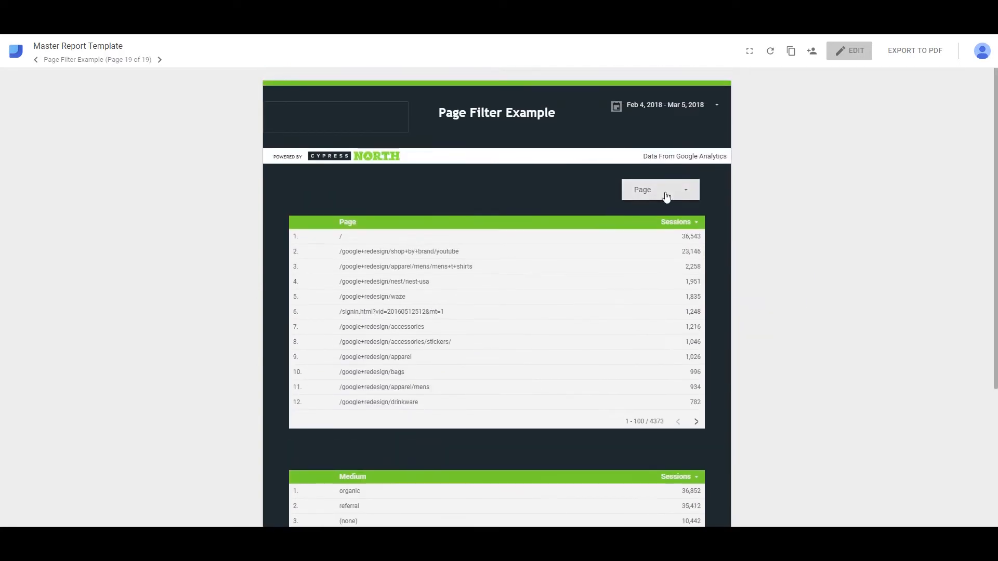
{"action": "left_click", "coordinate": [660, 189]}
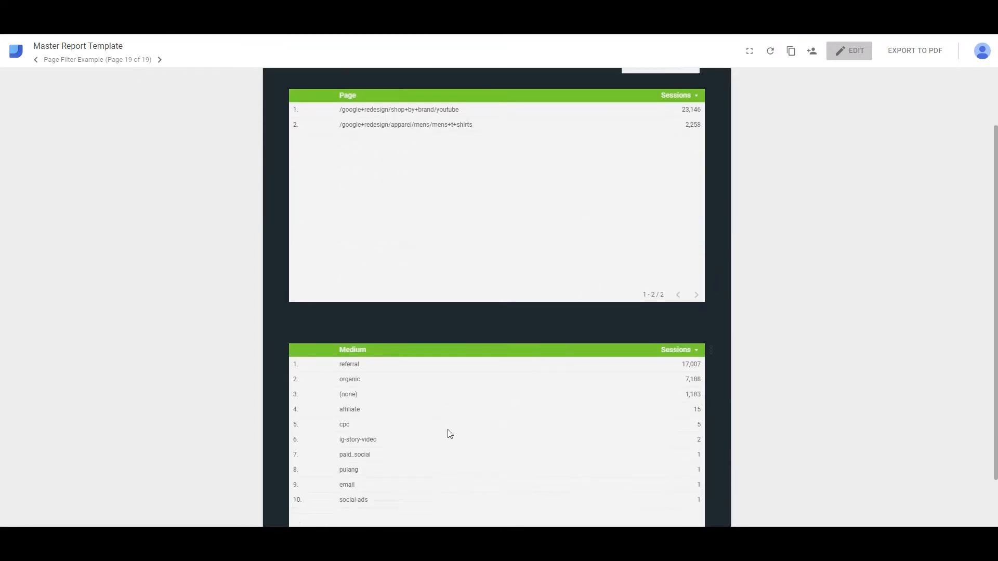
{"action": "scroll", "scroll_direction": "up", "scroll_amount": 3}
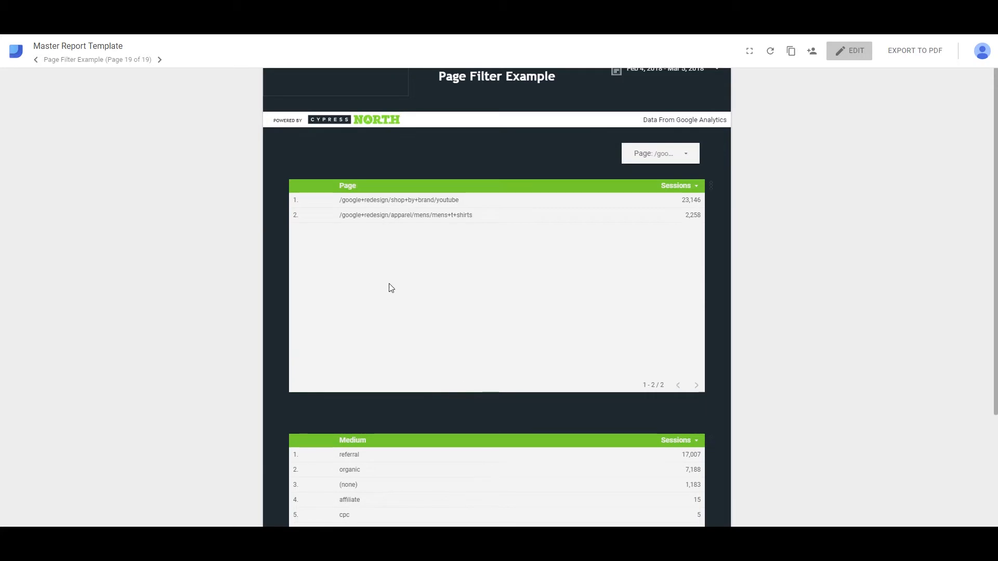
{"action": "scroll", "scroll_direction": "up", "scroll_amount": 3}
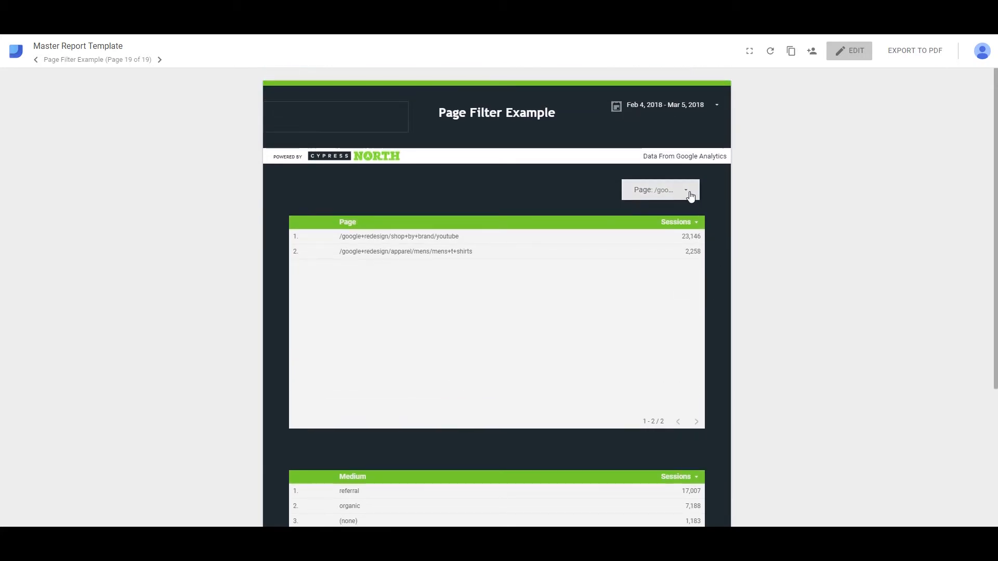
{"action": "left_click", "coordinate": [661, 189]}
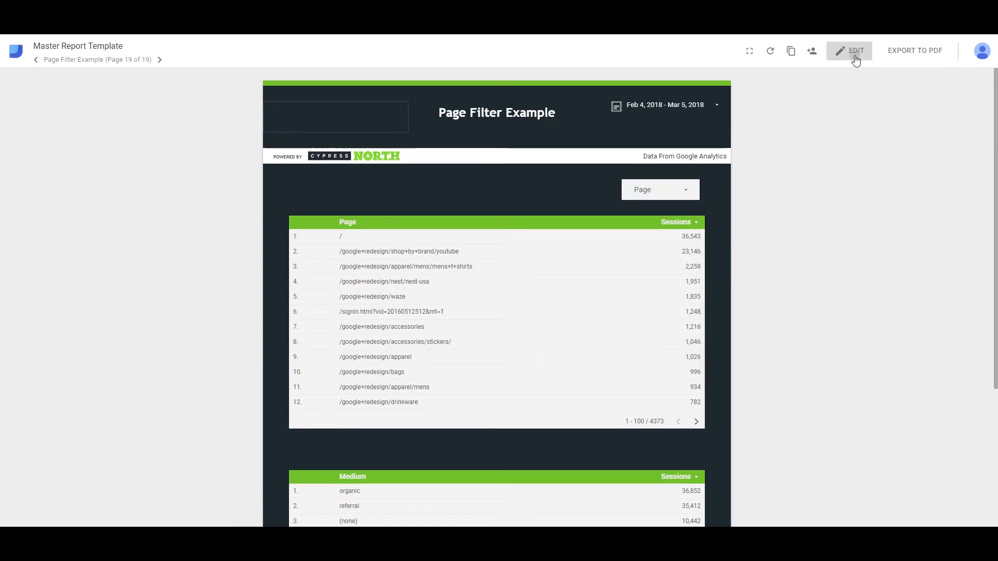
- In edit mode, group the page filter with the top Page table, then return to view mode
{"action": "left_click", "coordinate": [849, 50]}
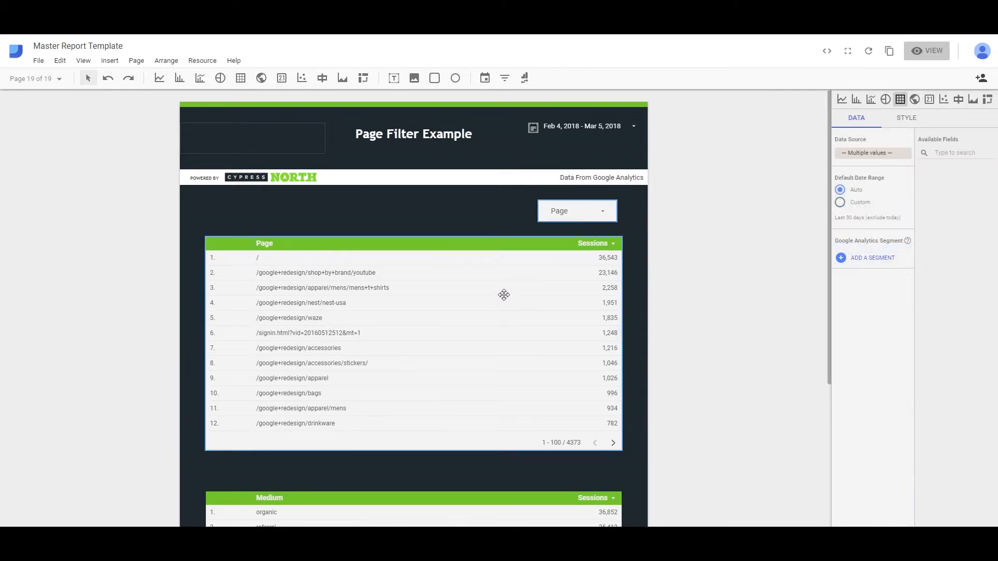
{"action": "right_click", "coordinate": [504, 295]}
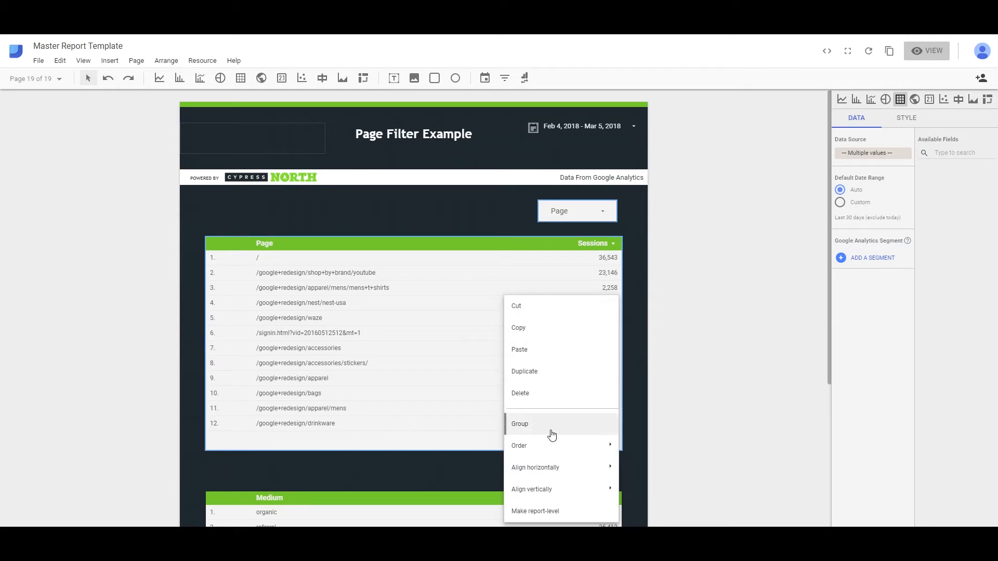
{"action": "left_click", "coordinate": [520, 424]}
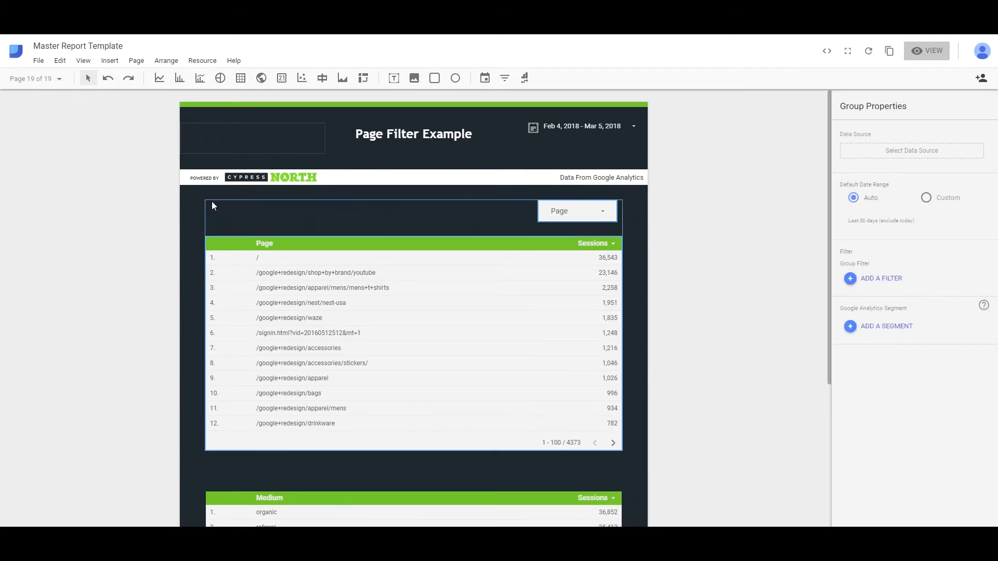
{"action": "mouse_move", "coordinate": [227, 215]}
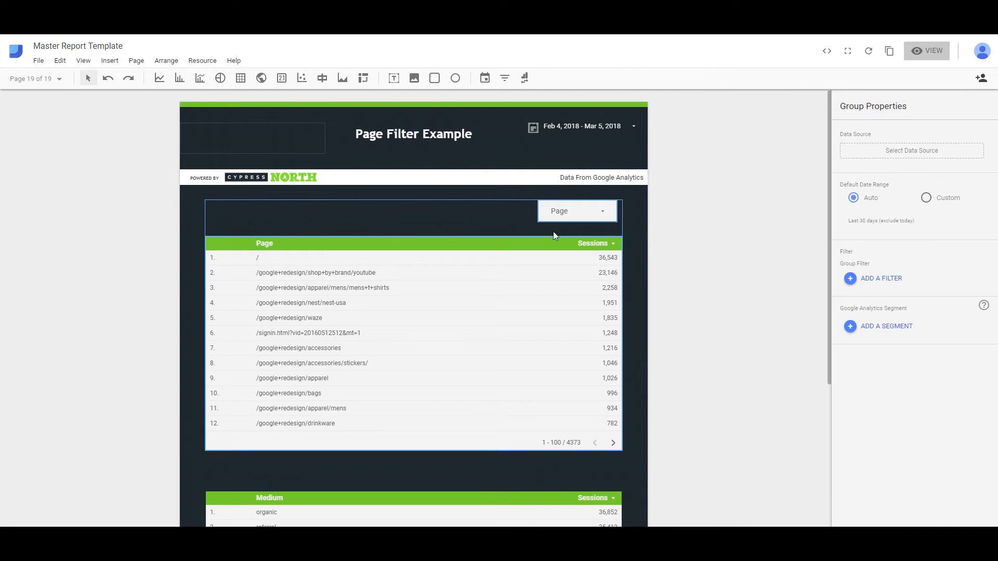
{"action": "left_click", "coordinate": [683, 222]}
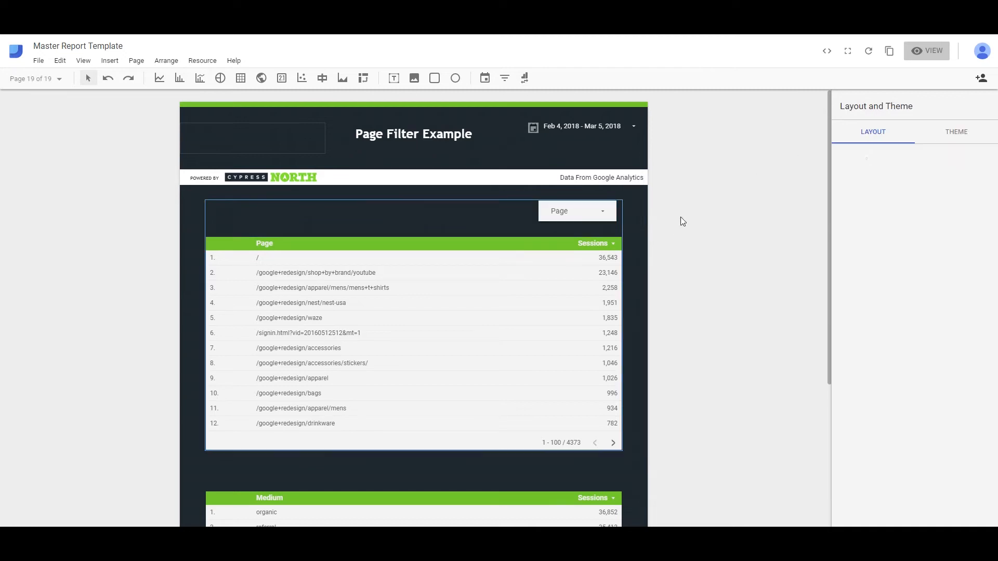
{"action": "left_click", "coordinate": [927, 51]}
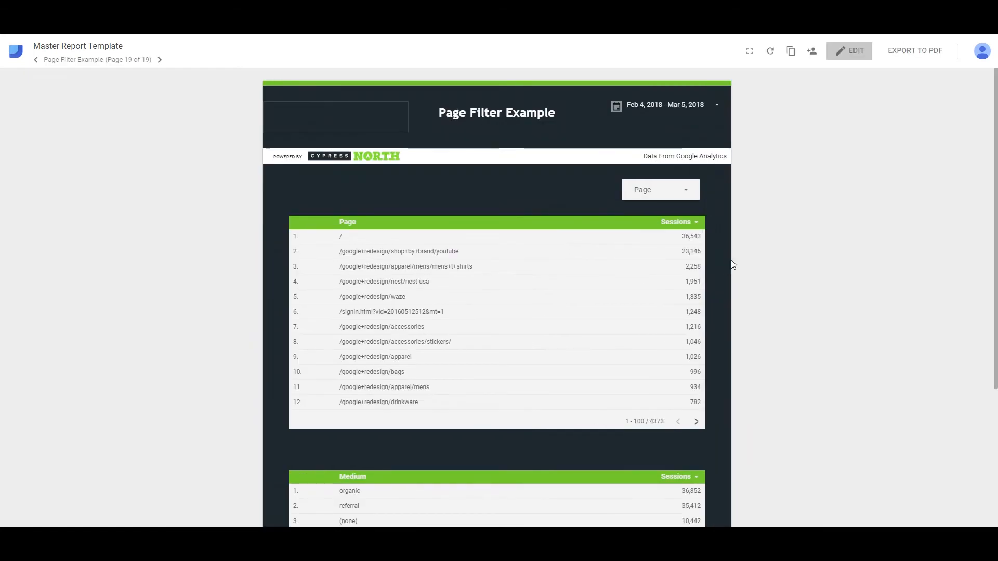
- Filter the Page table to three pages and check the Medium table stays unfiltered
{"action": "left_click", "coordinate": [660, 189]}
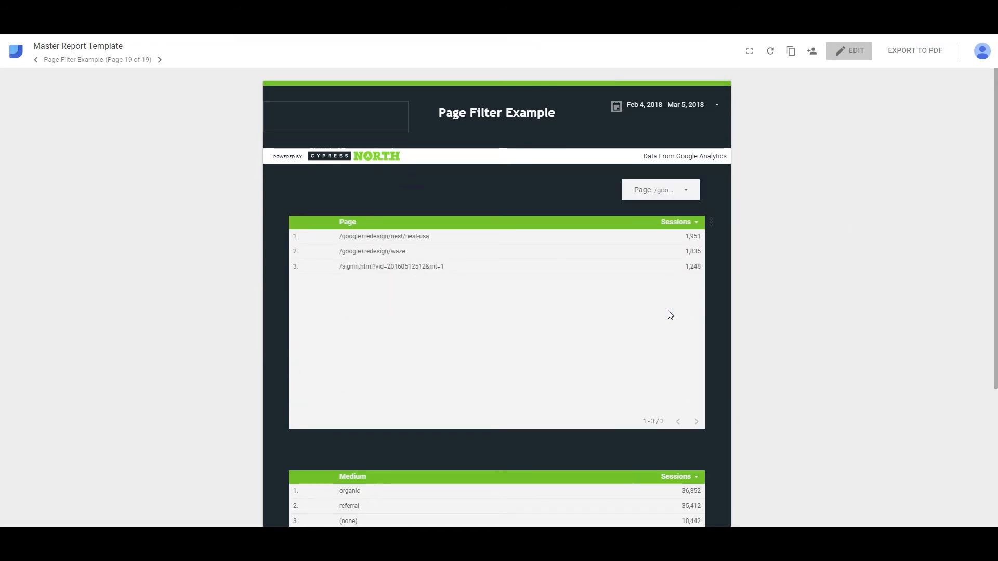
{"action": "scroll", "scroll_direction": "down", "scroll_amount": 3}
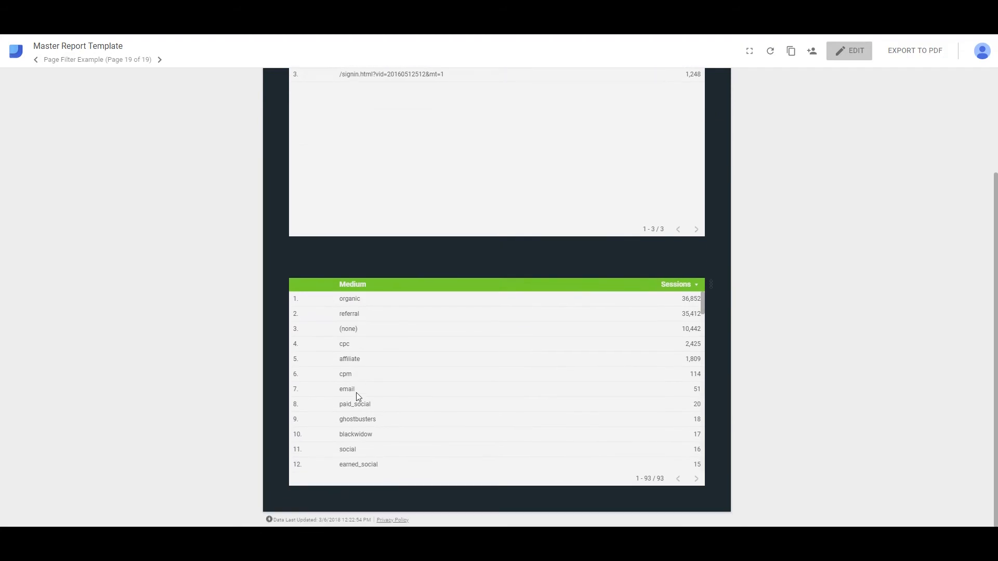
{"action": "scroll", "scroll_direction": "up", "scroll_amount": 3}
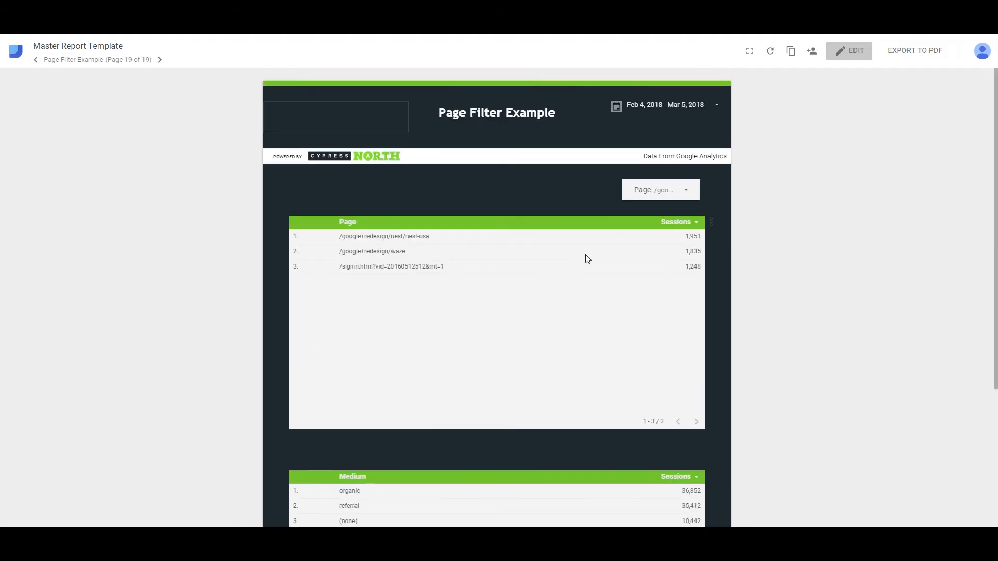
{"action": "left_click", "coordinate": [707, 224]}
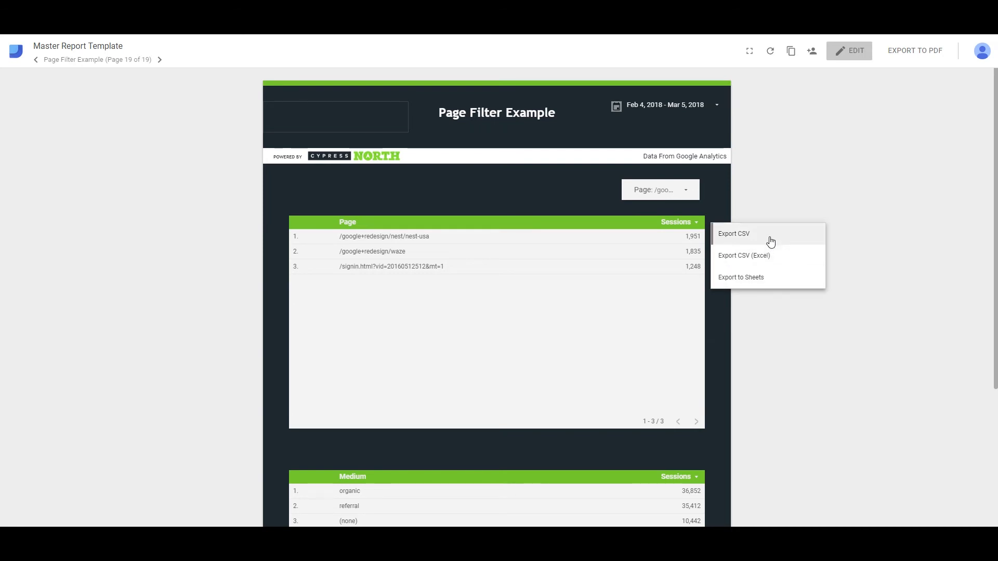
{"action": "left_click", "coordinate": [768, 207]}
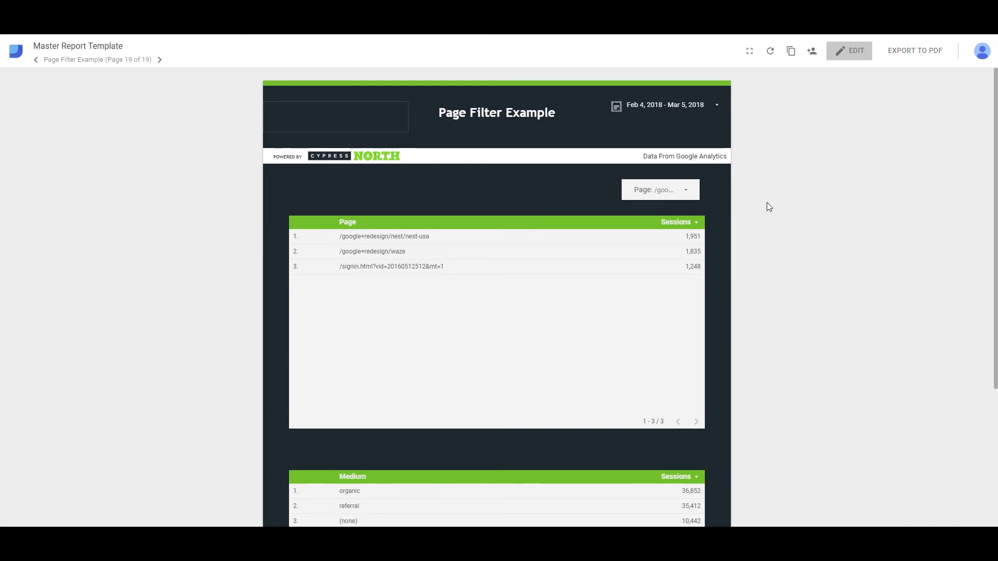